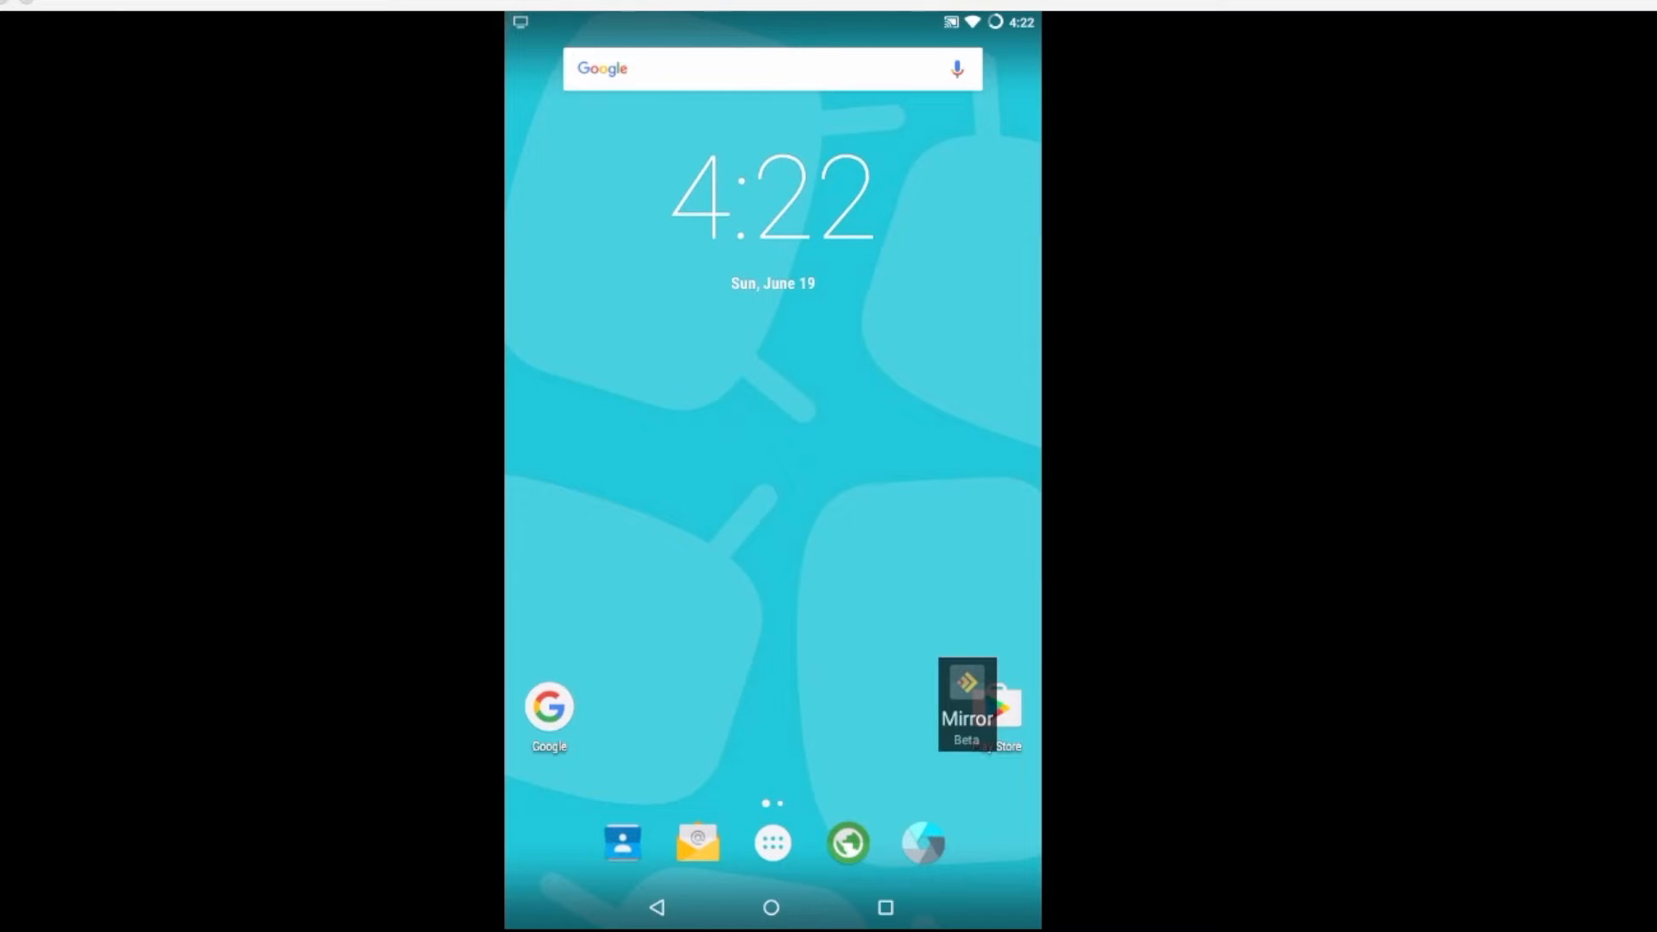
- Launch AIDA64 from the app drawer to view the tablet's system information
click(772, 842)
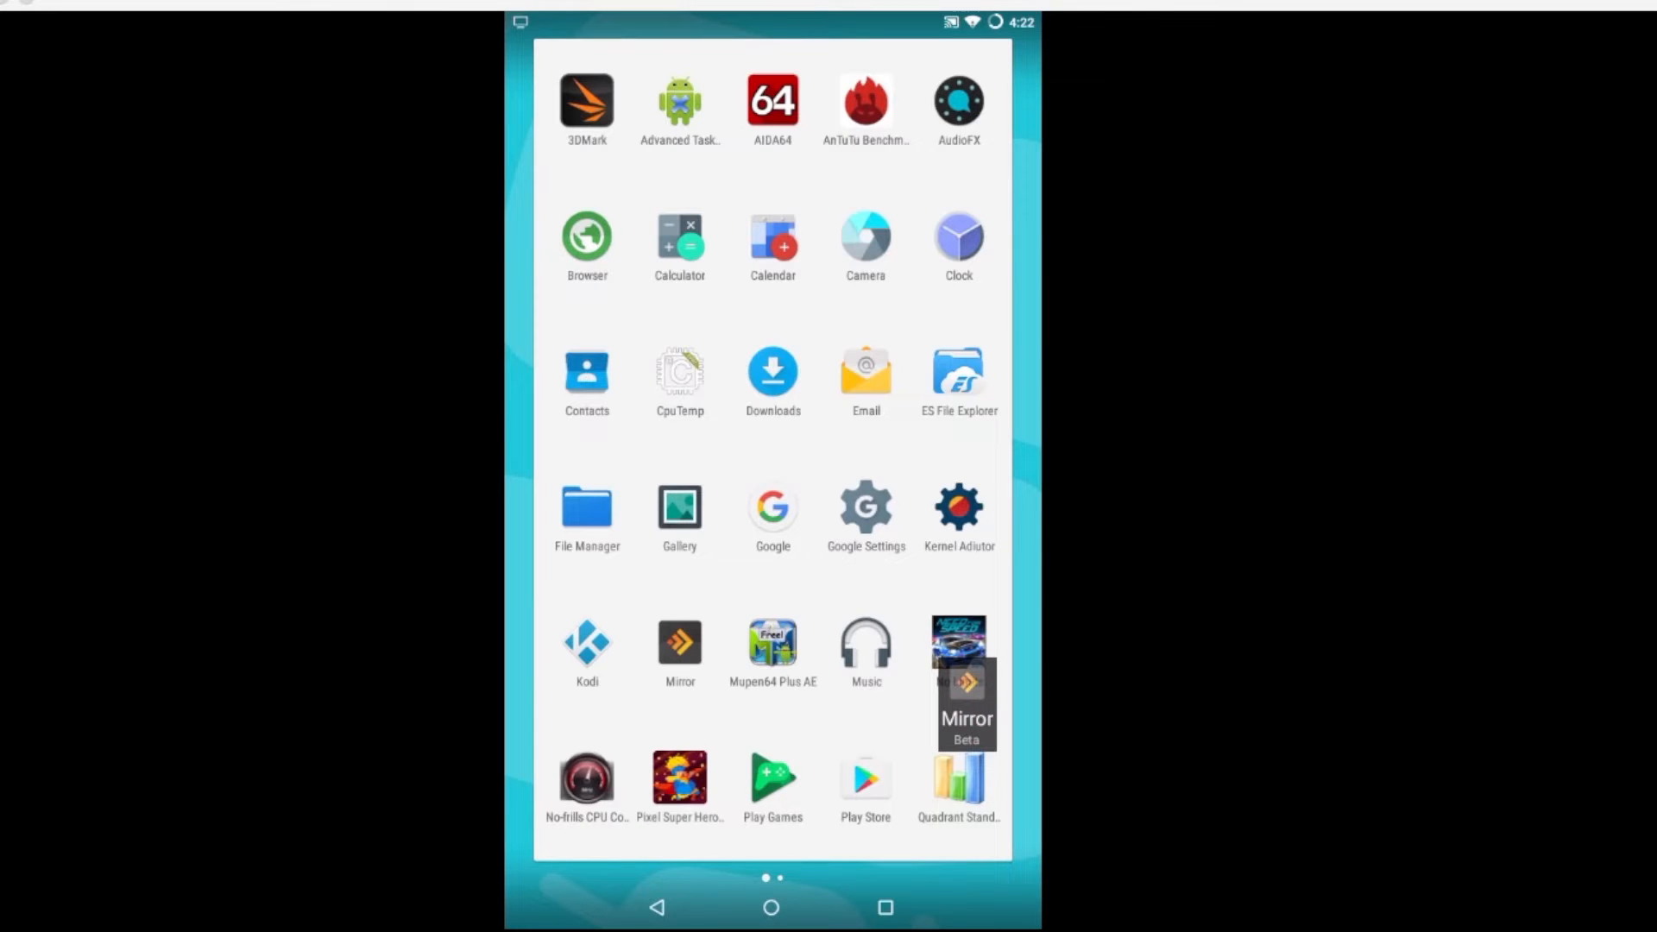
click(772, 100)
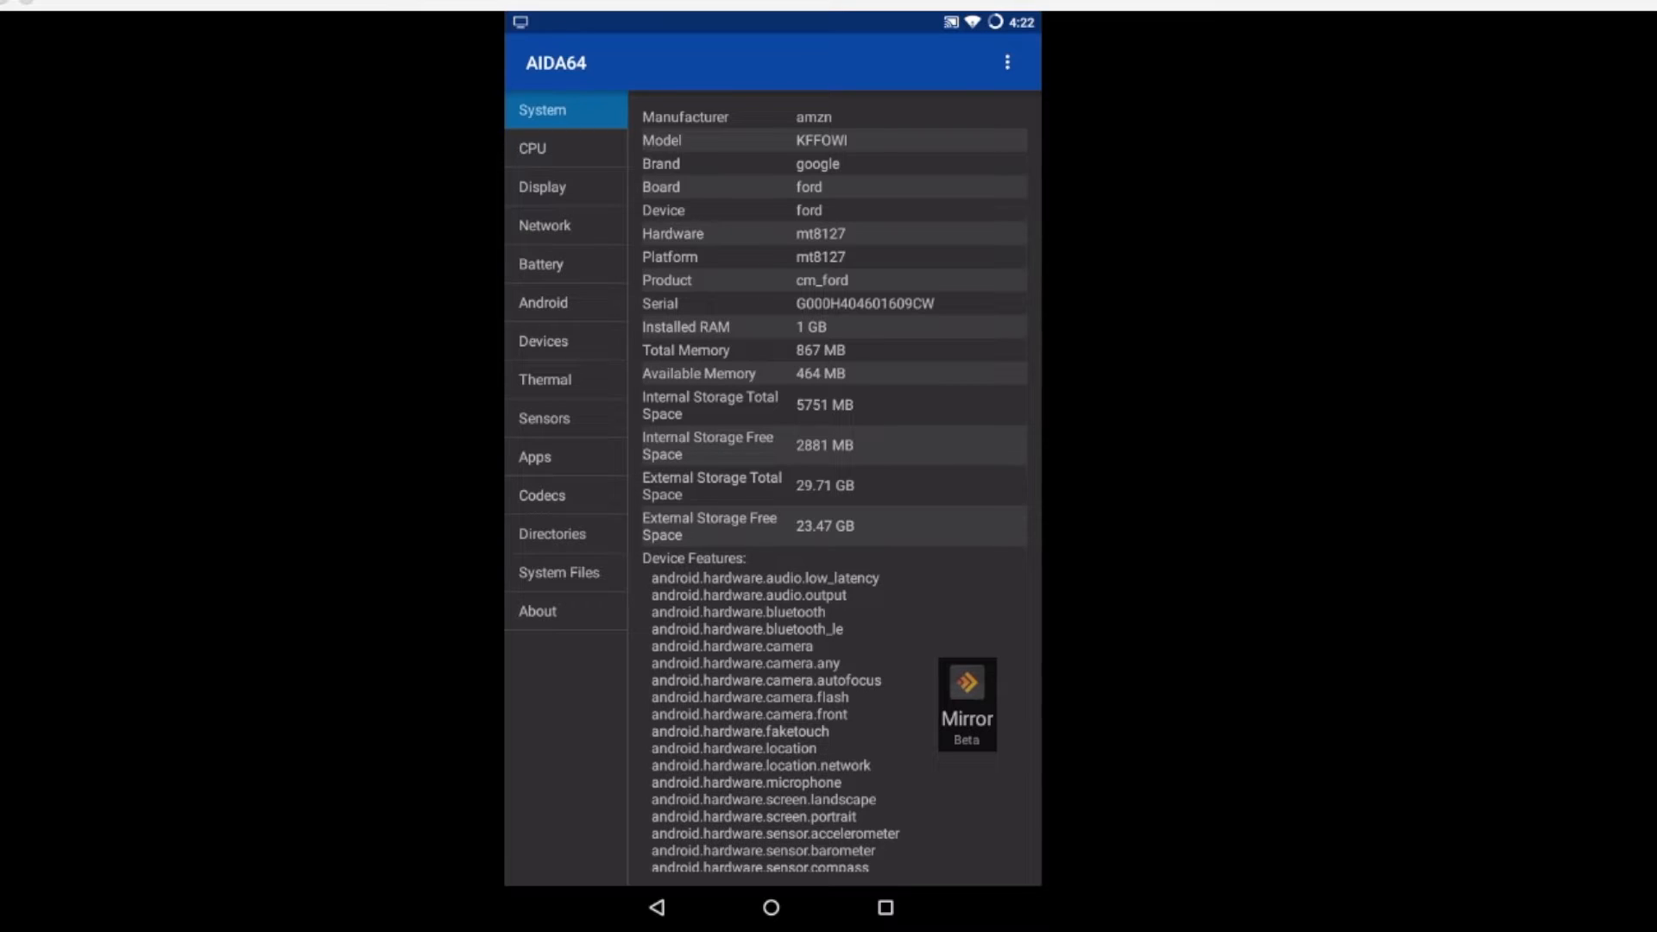
- Review AIDA64's CPU and Display pages, then return to the home screen
click(565, 148)
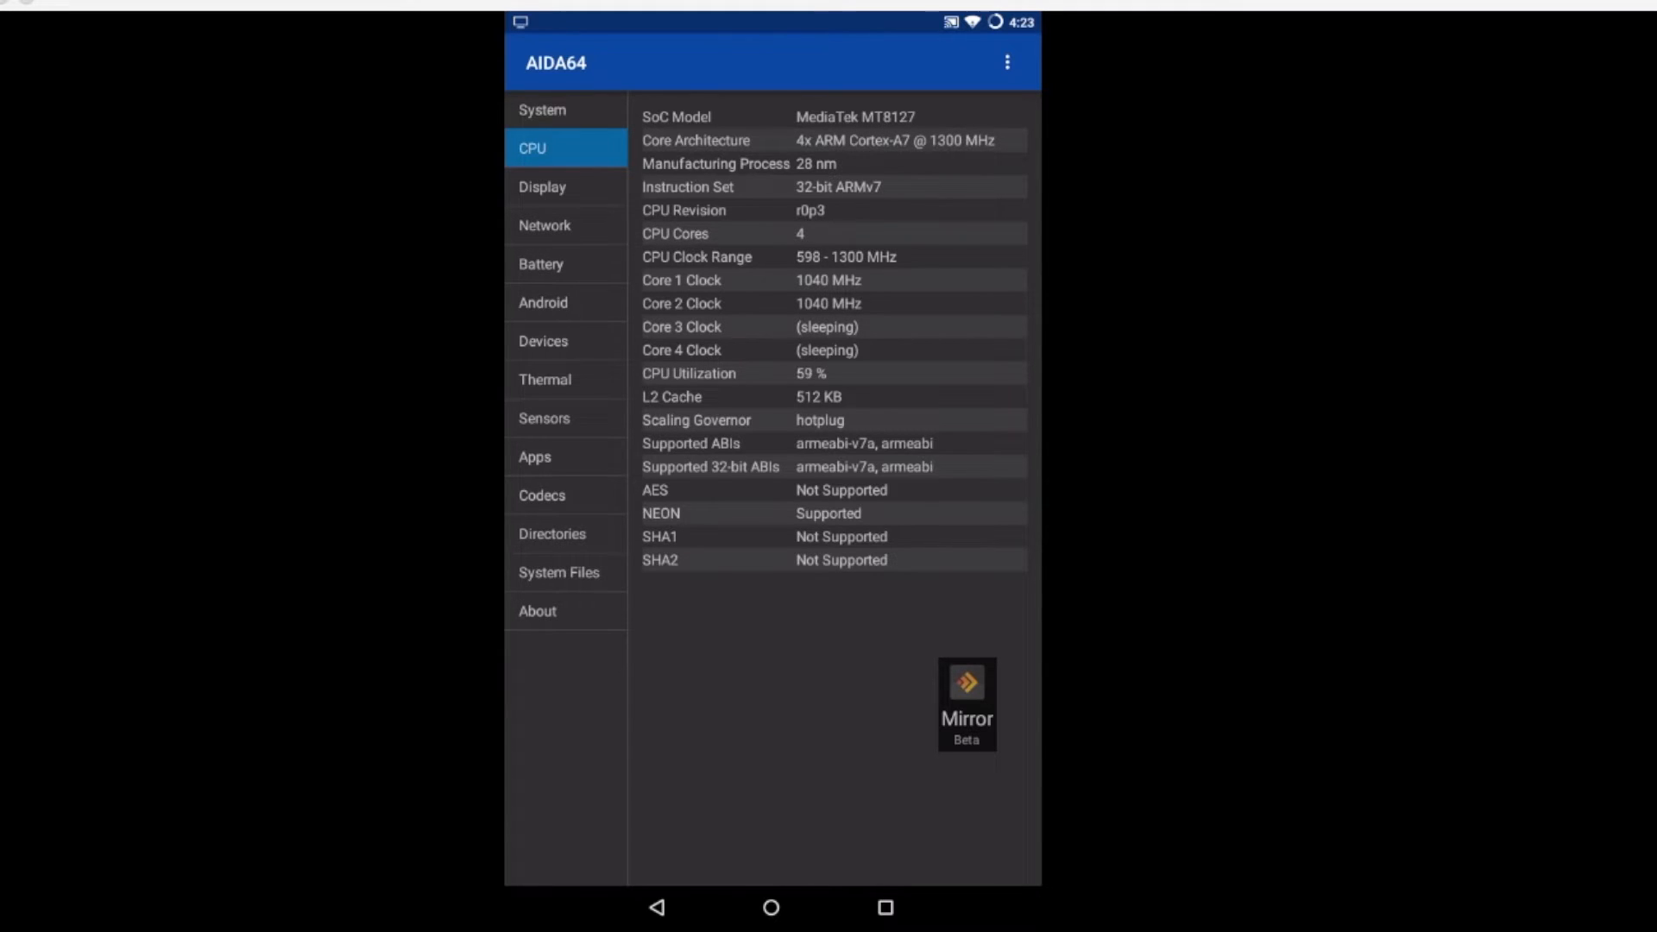
click(542, 187)
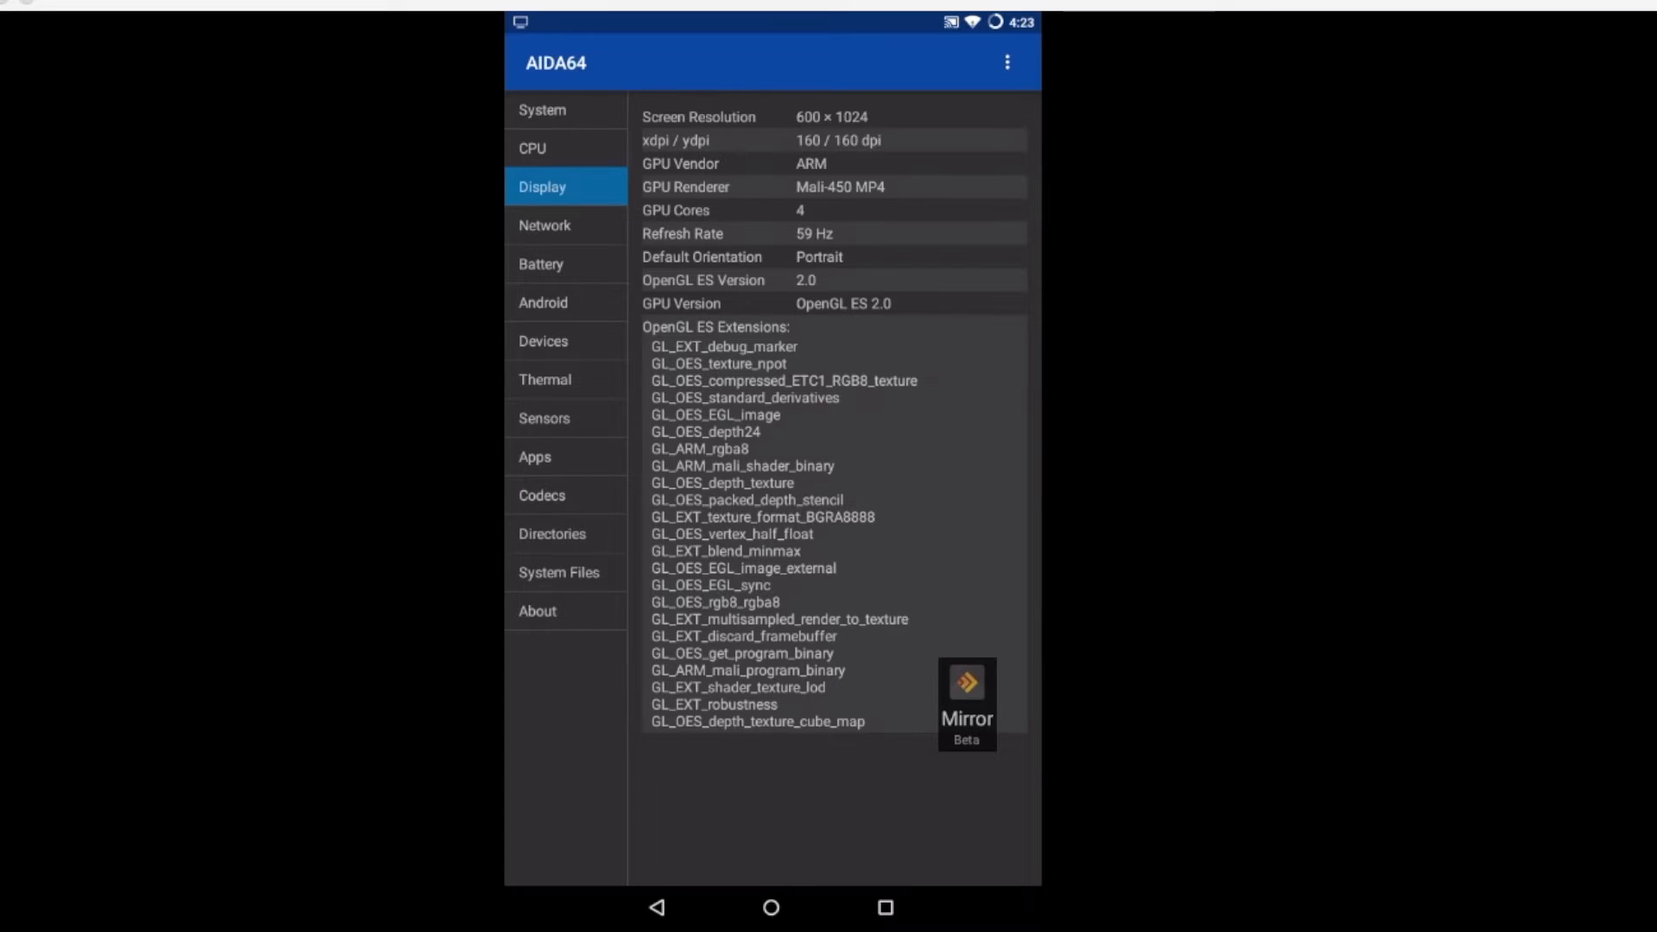
click(770, 907)
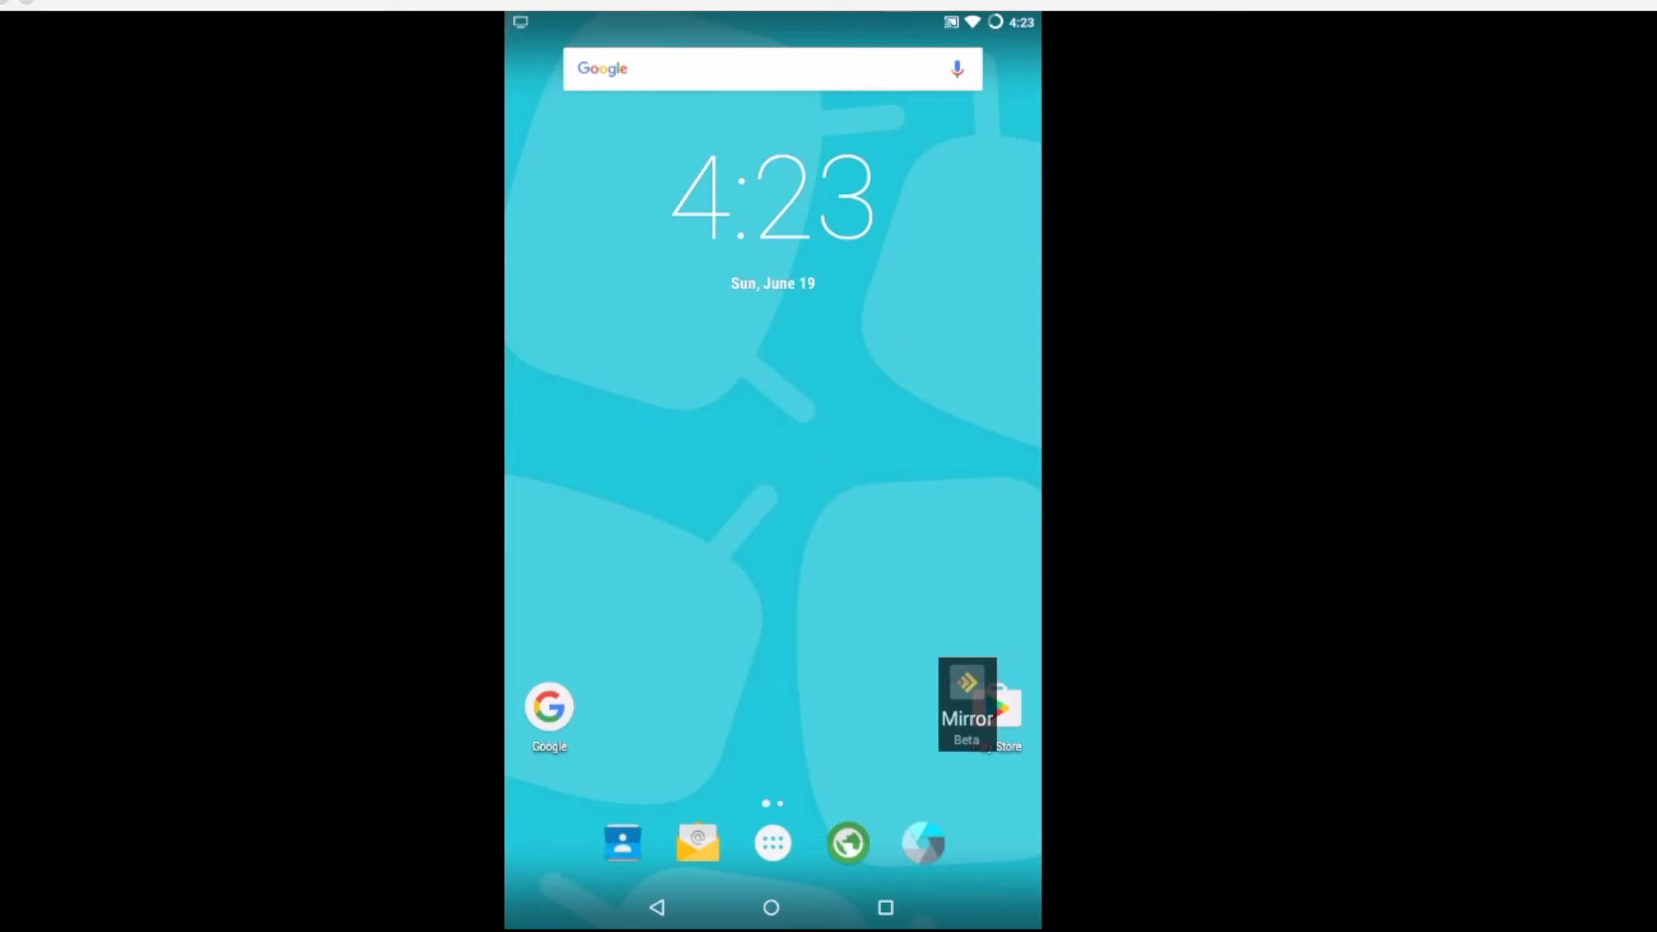
- Launch Quadrant Standard from the app drawer to its benchmark menu
click(773, 843)
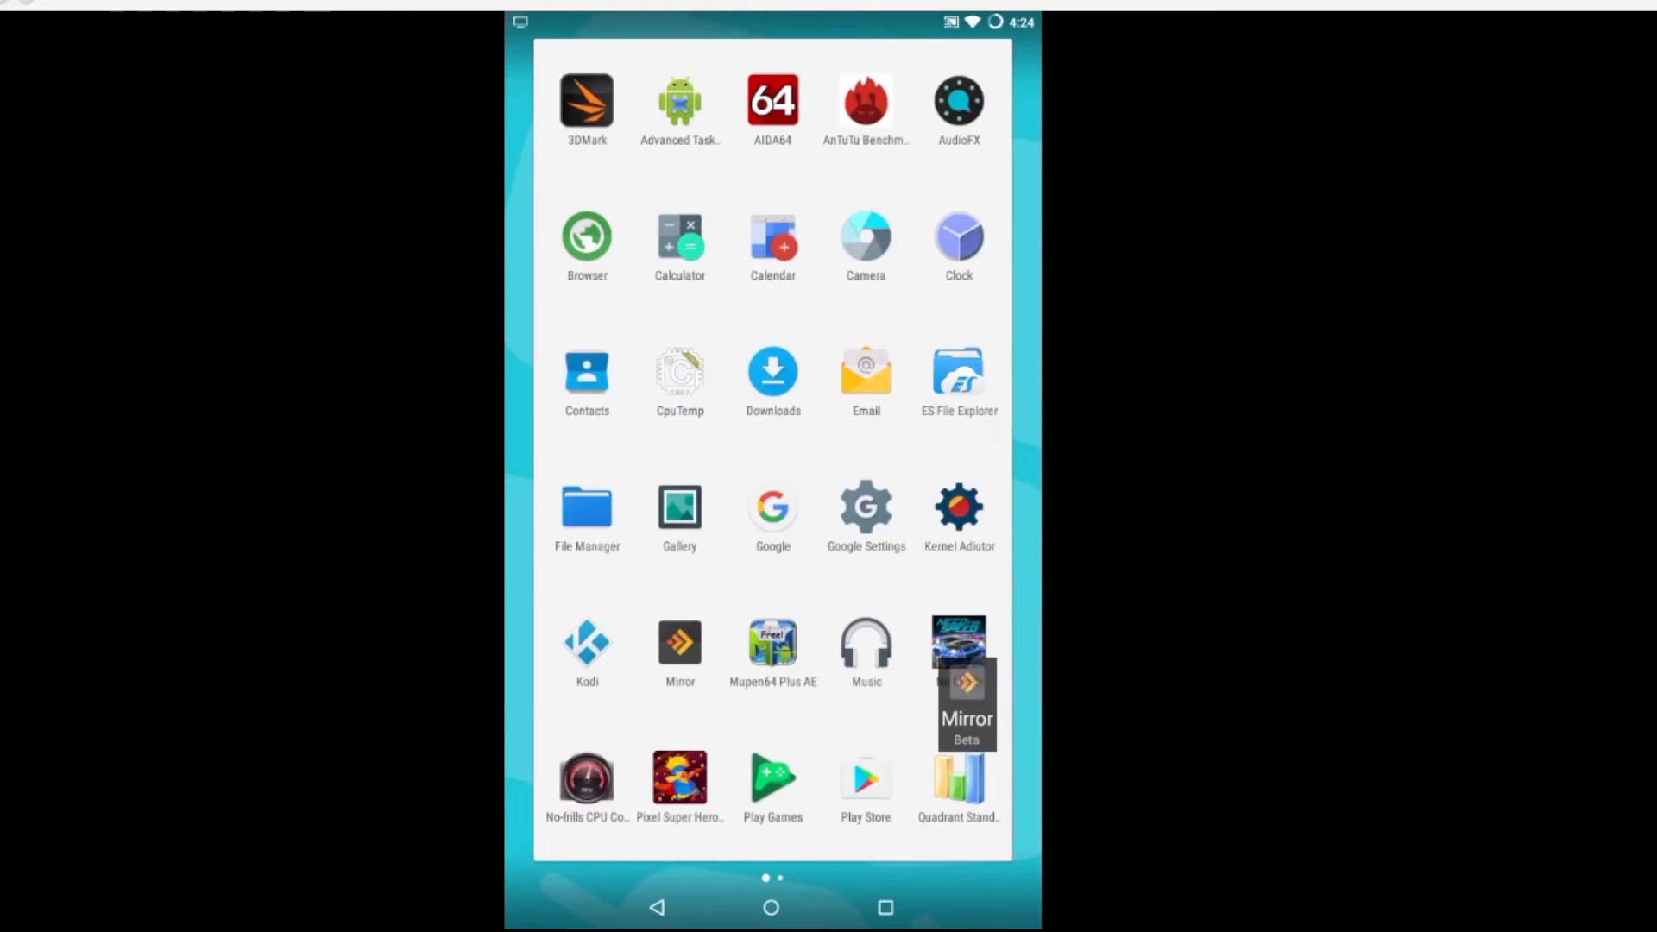
click(957, 779)
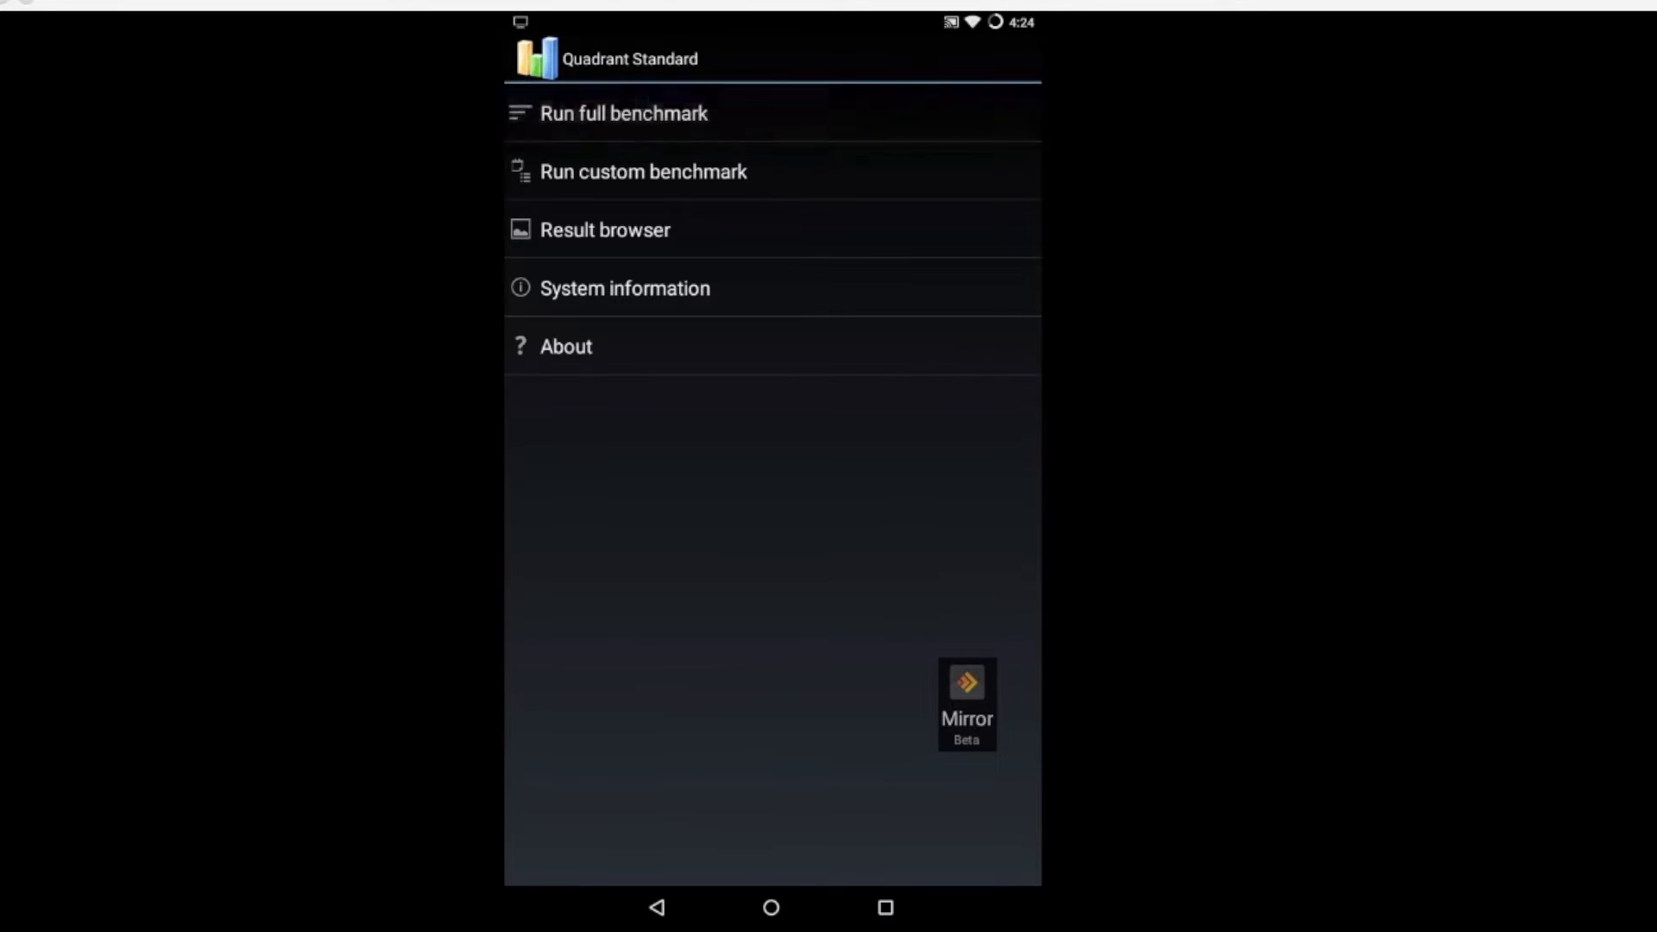
- Leave Quadrant Standard through its main menu so the recent-apps overview shows
click(623, 113)
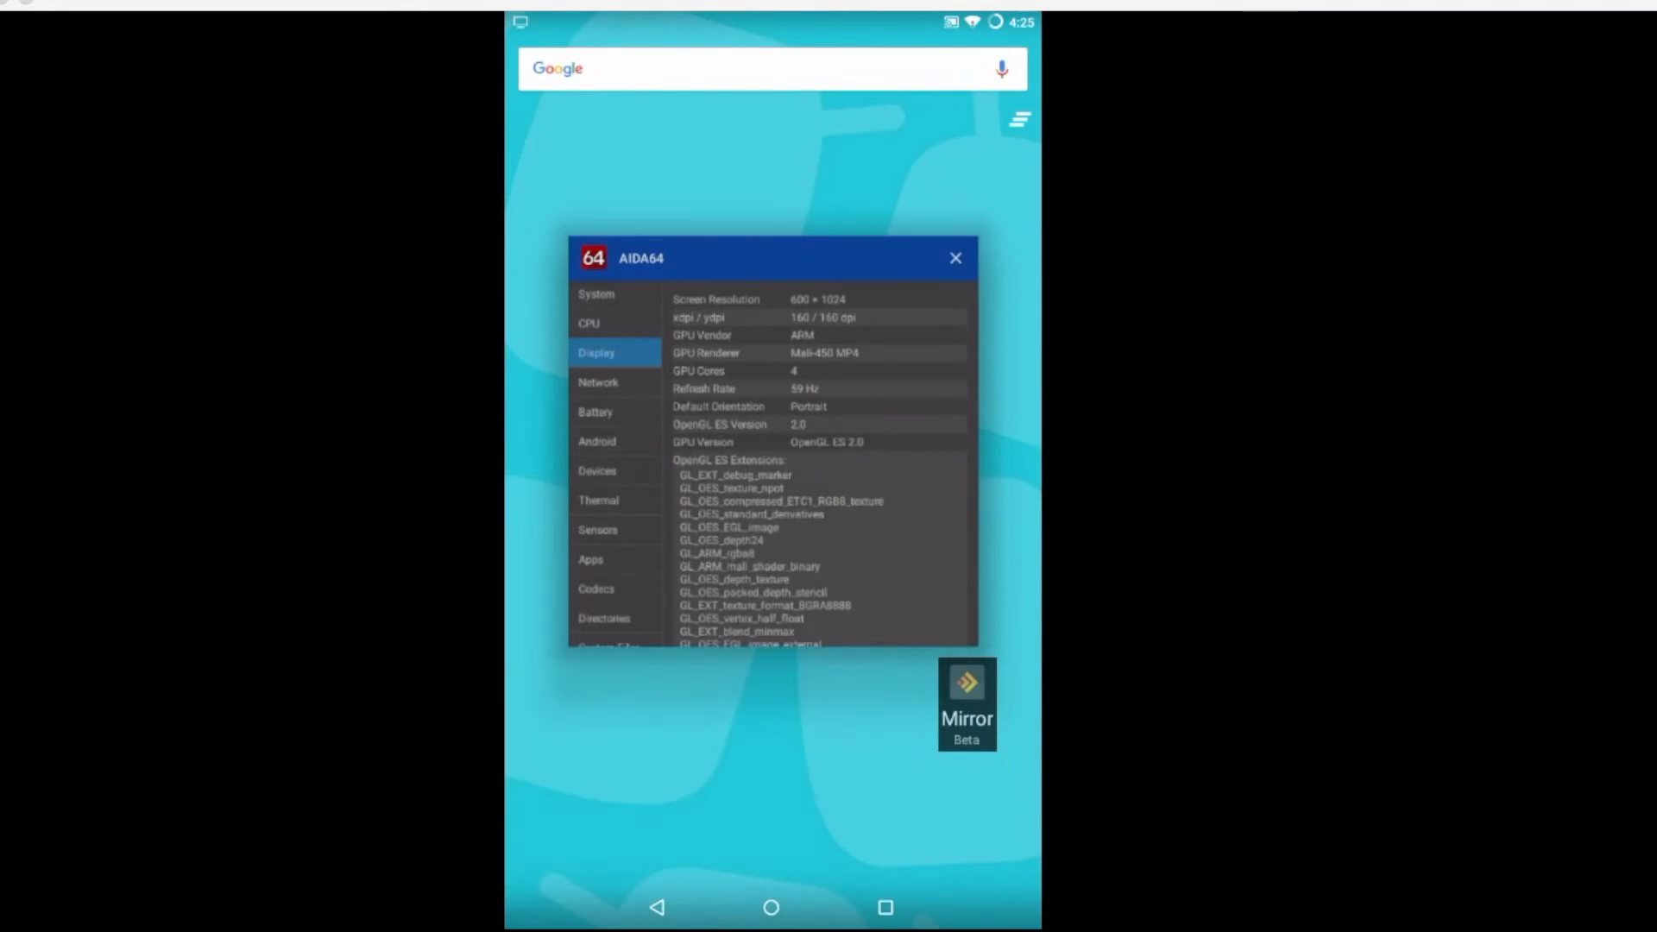
- Return home, view AnTuTu's 24615 score, then switch to the browser
click(953, 257)
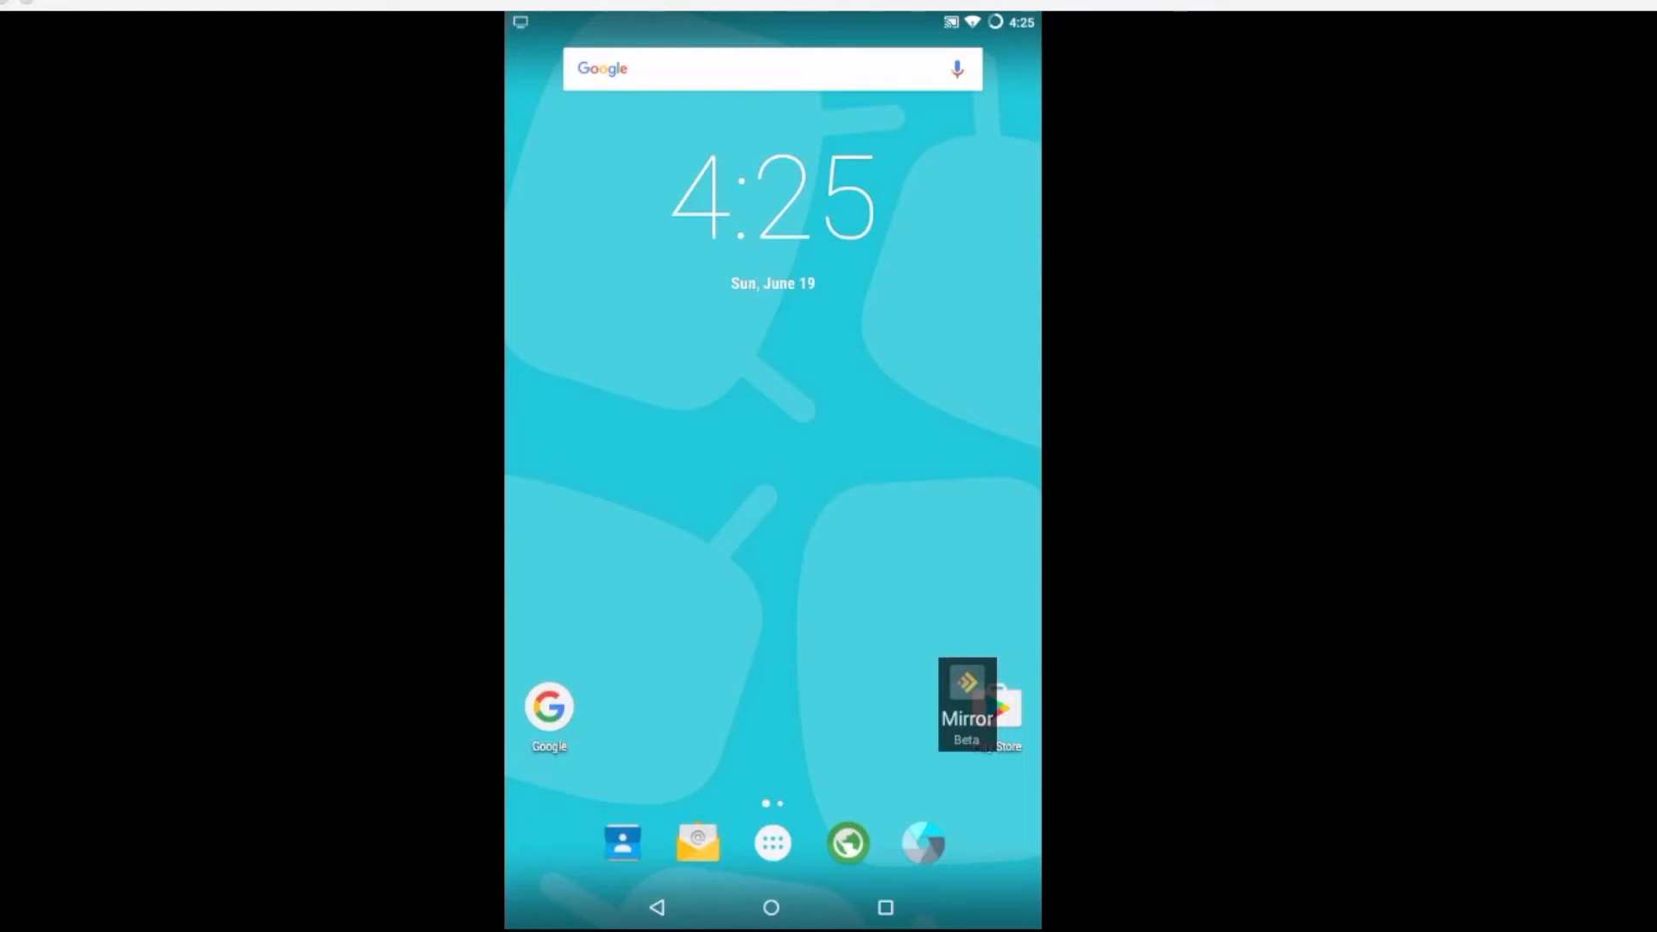
click(770, 843)
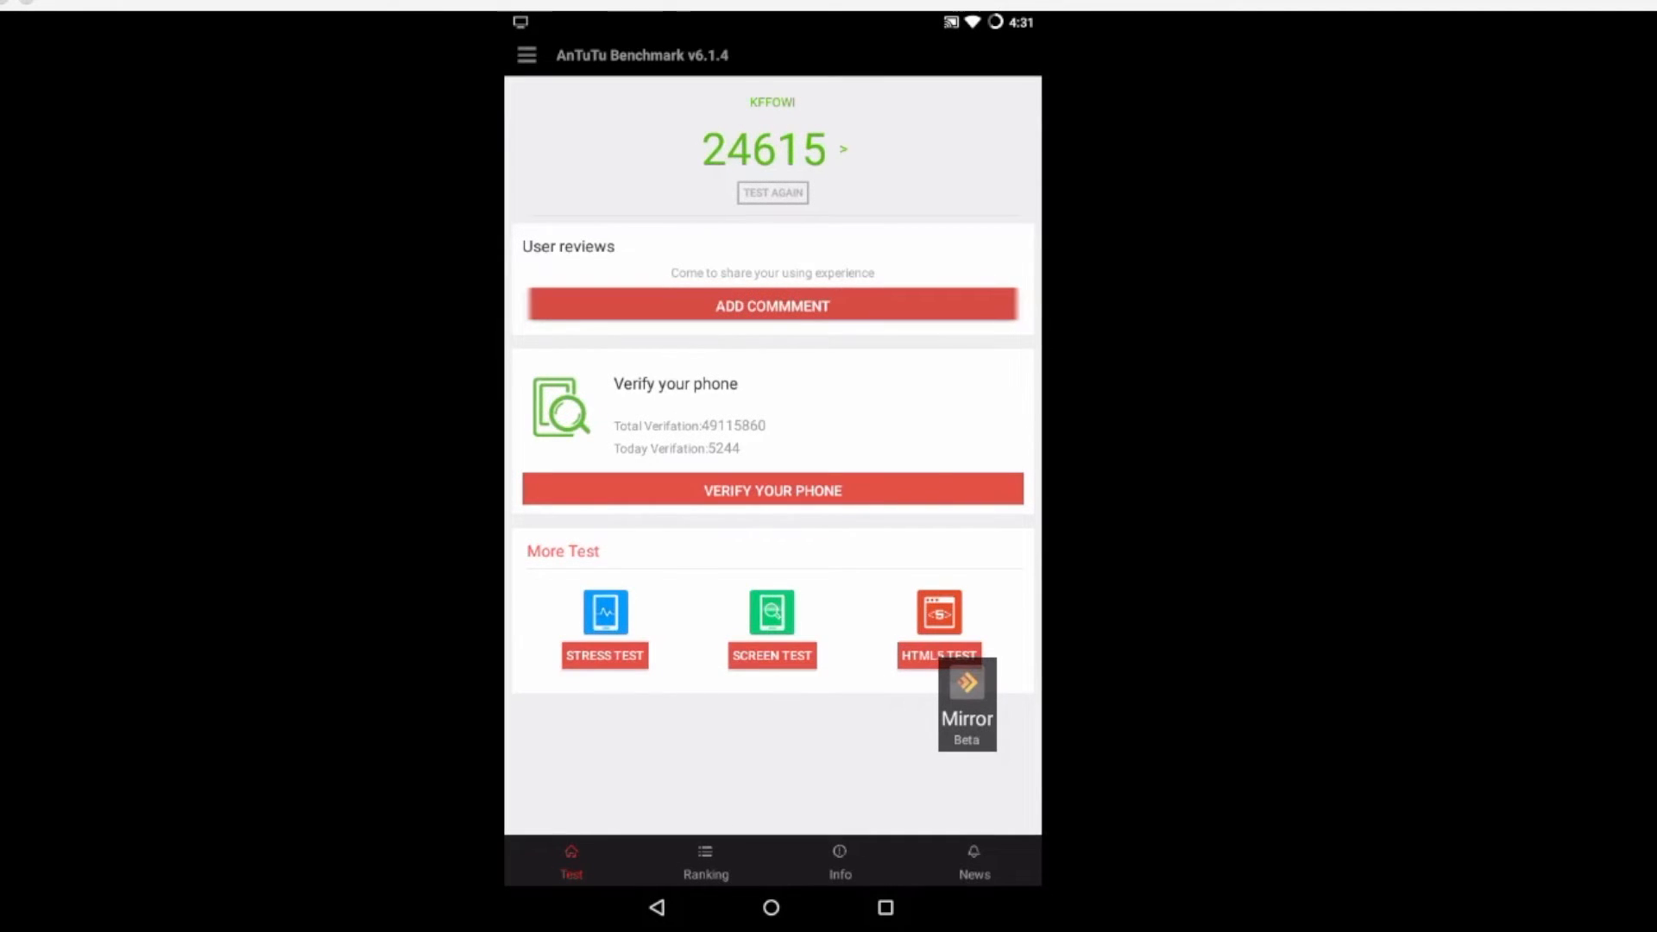
click(771, 907)
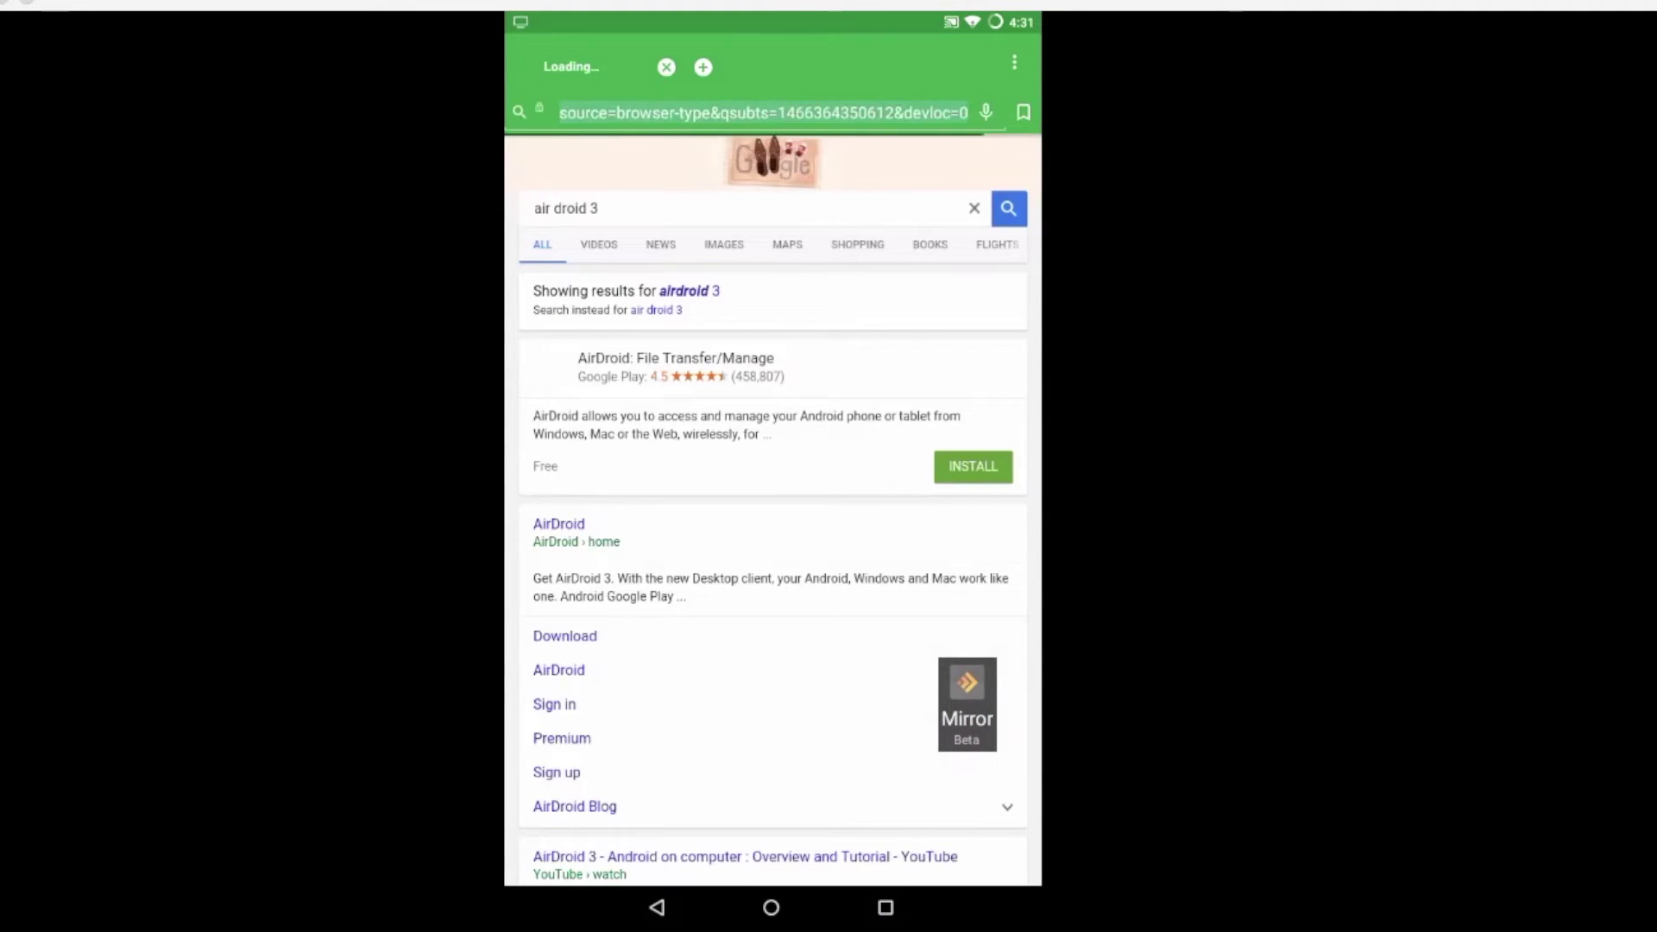
- Enter 'sunspider' in the address bar and scroll the SunSpider 1.0.2 results (1693.2ms)
click(761, 113)
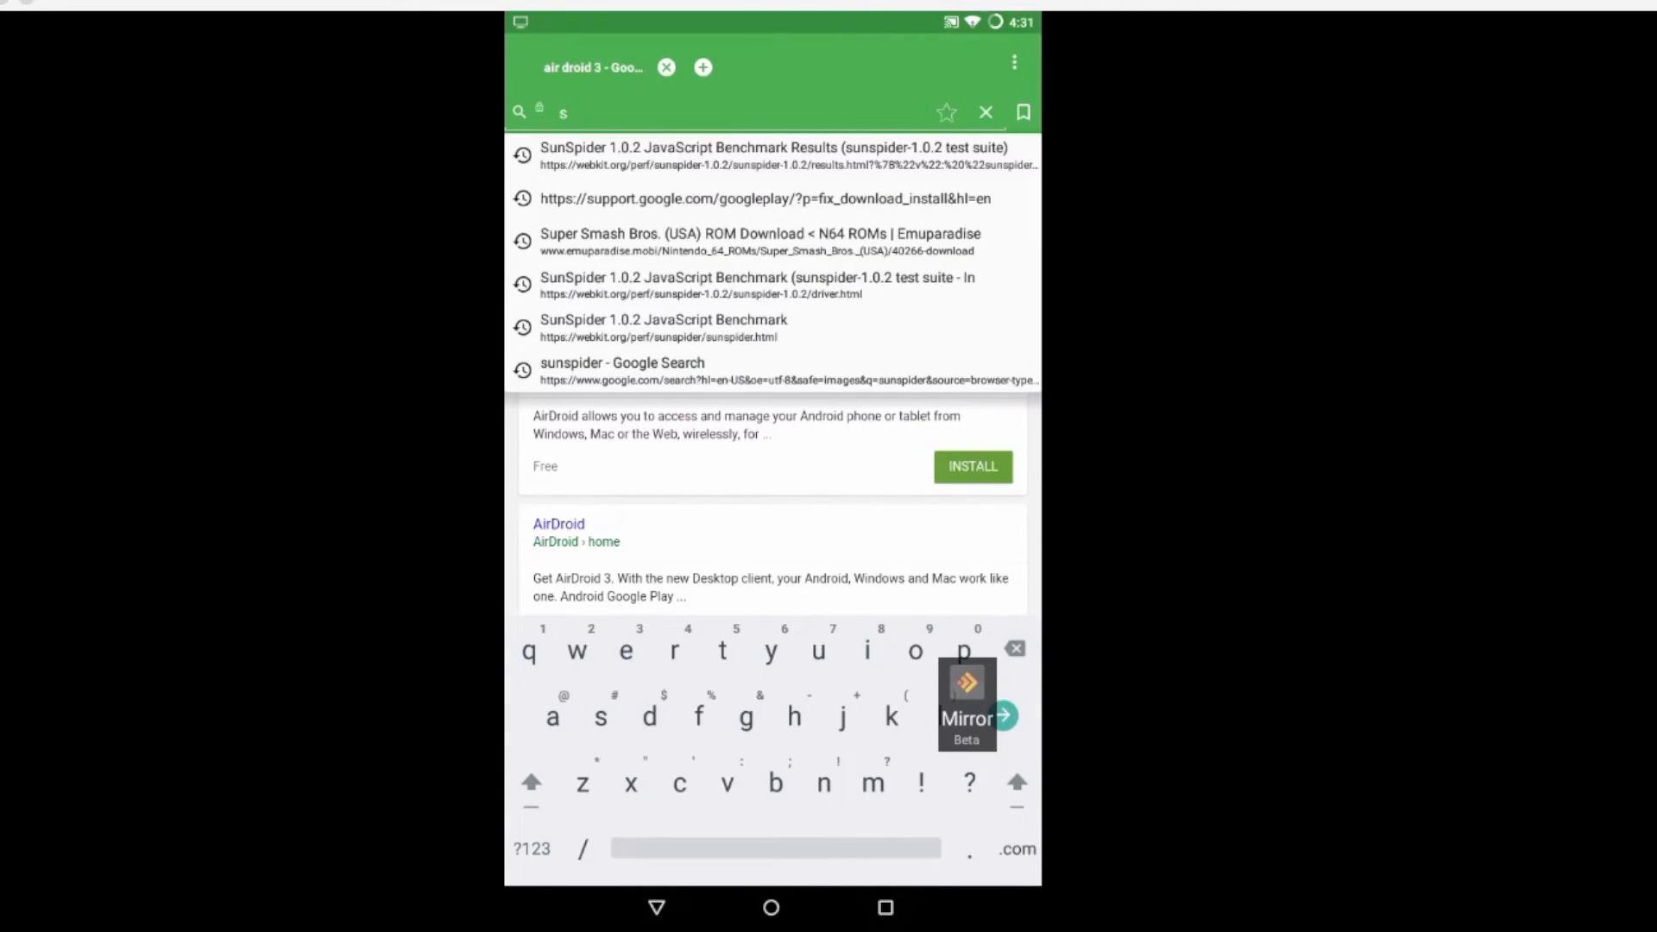
text(suns)
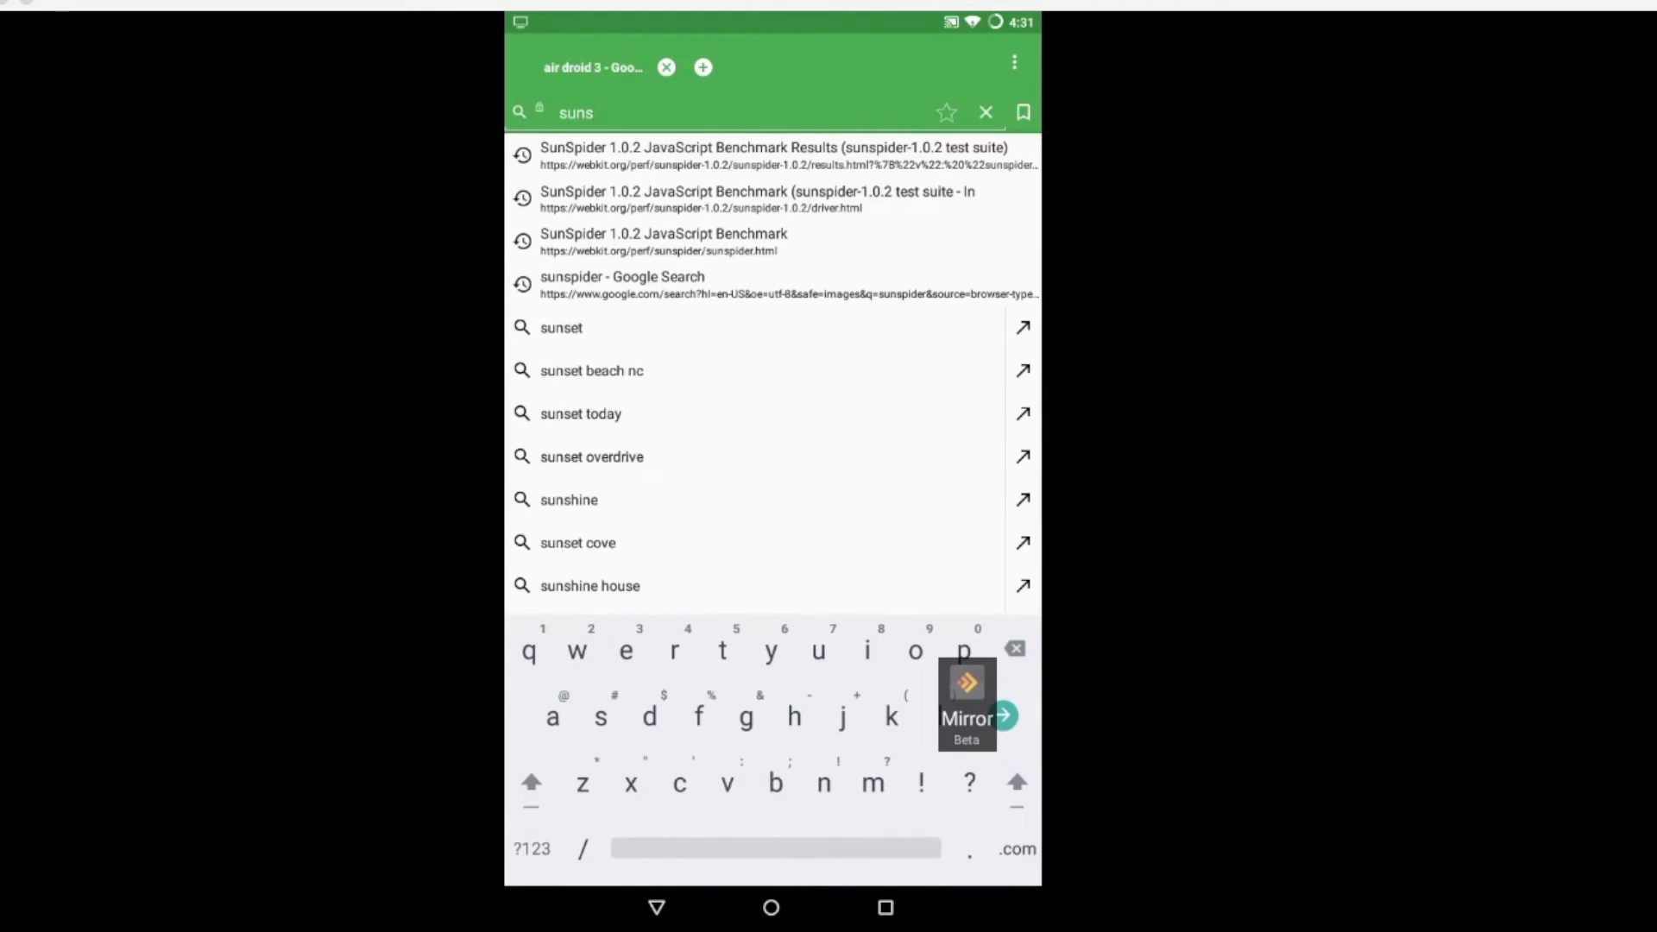
text(pider-1.)
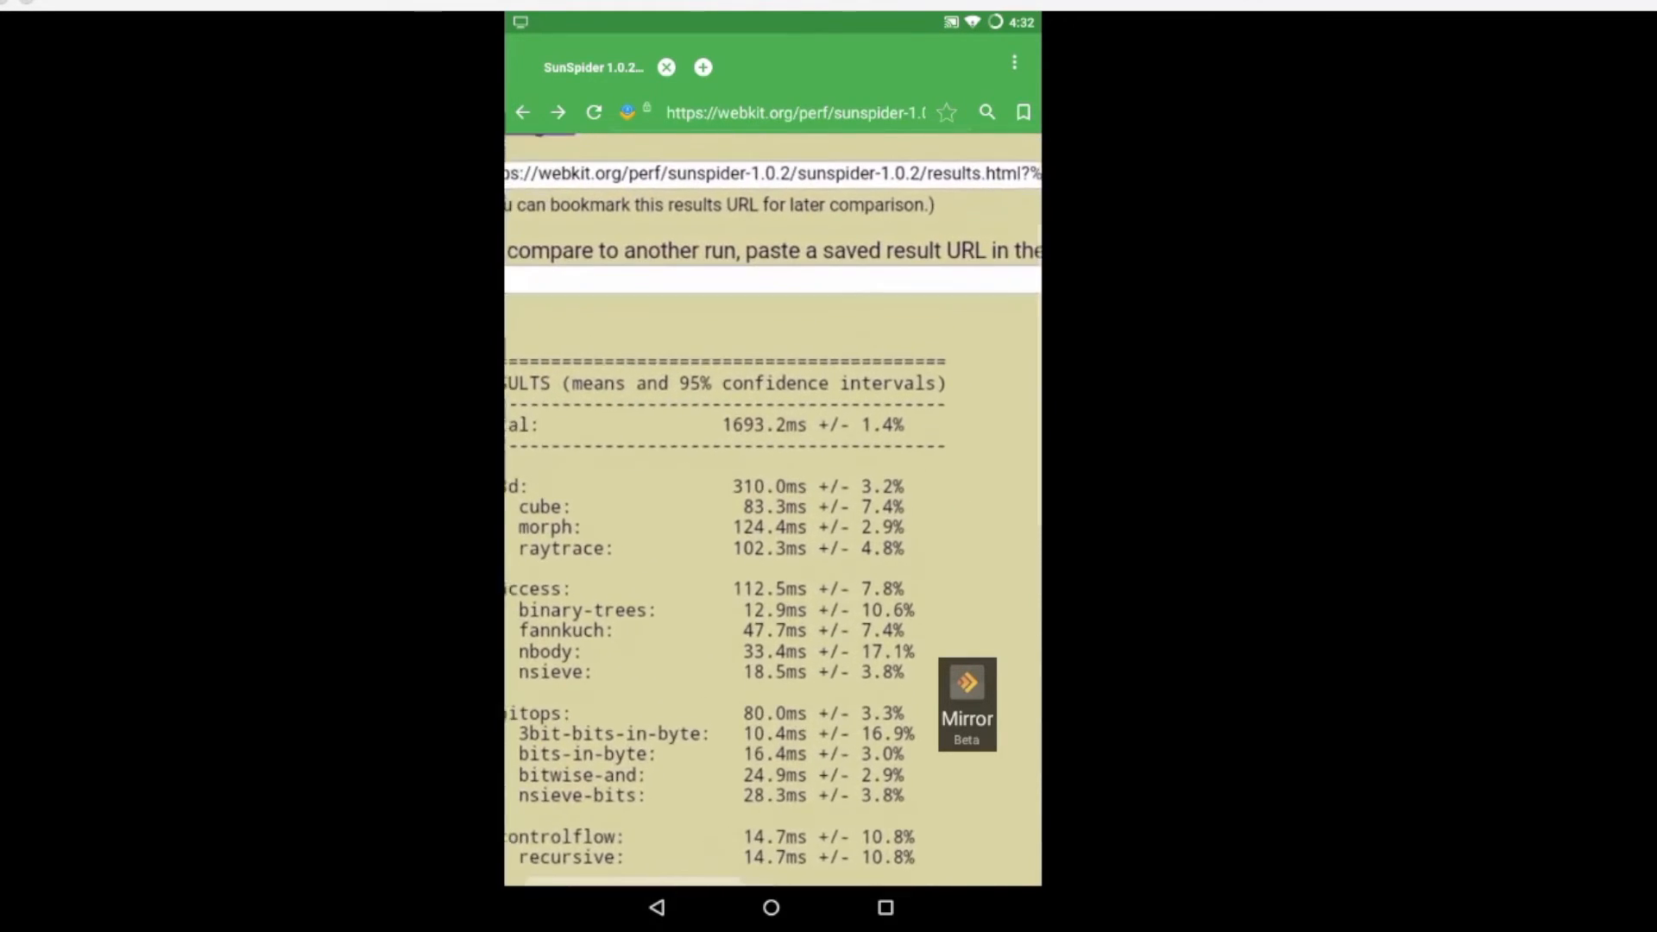
scroll(down, 3)
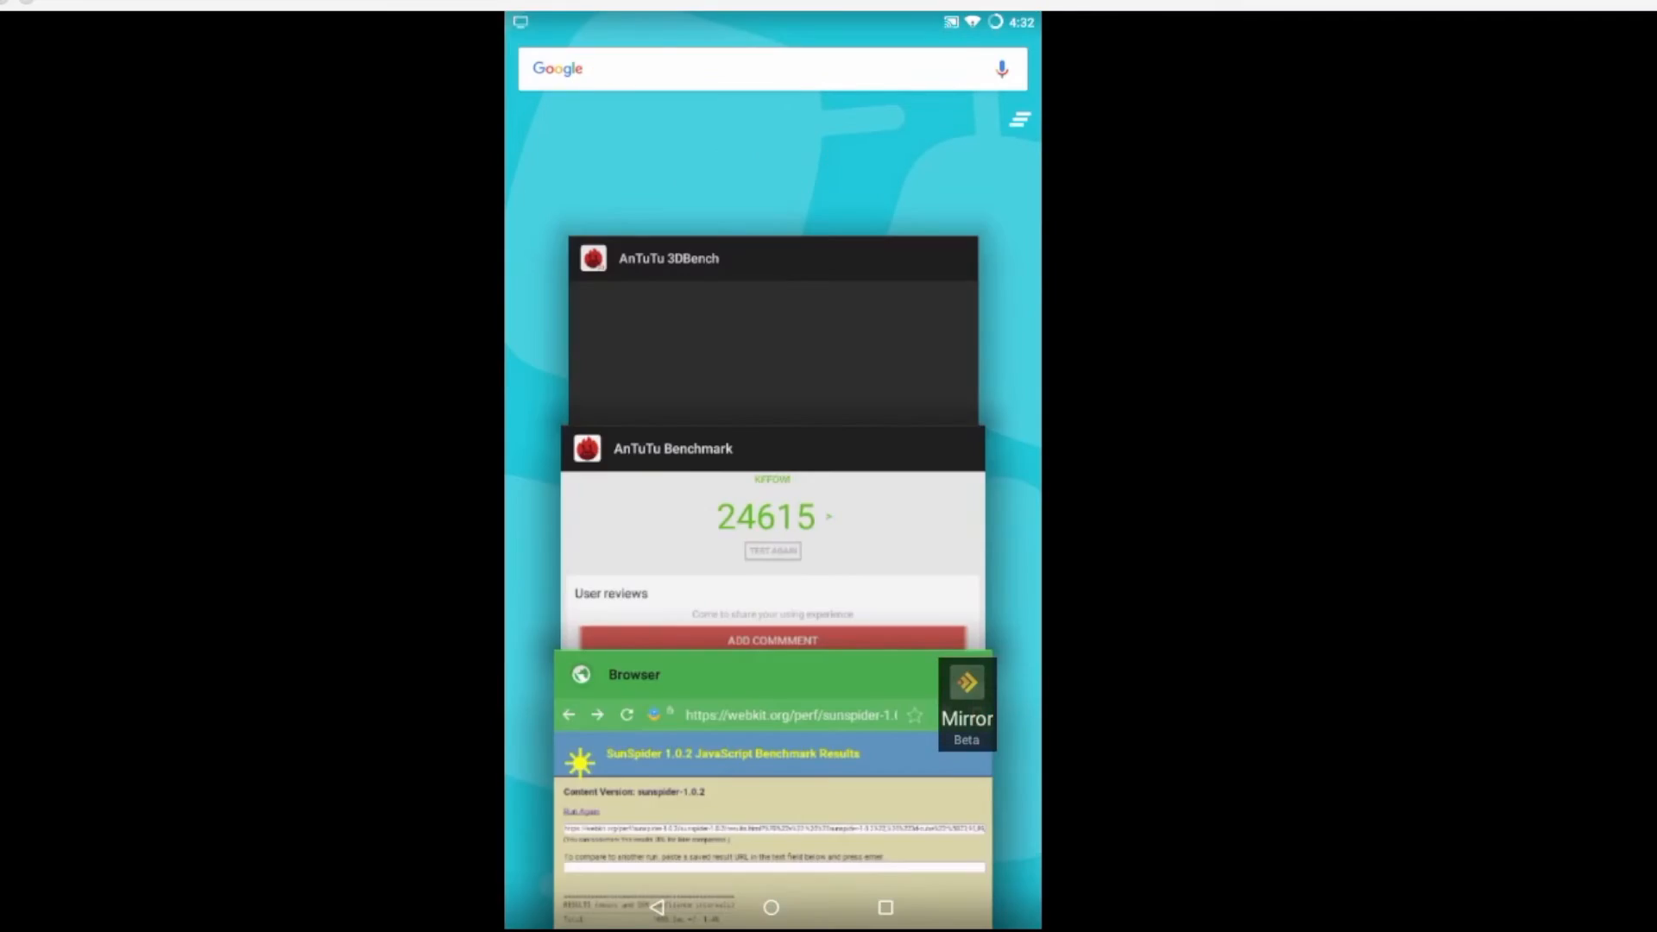
- Launch 3DMark from the app drawer to its Ice Storm benchmarks list
click(772, 338)
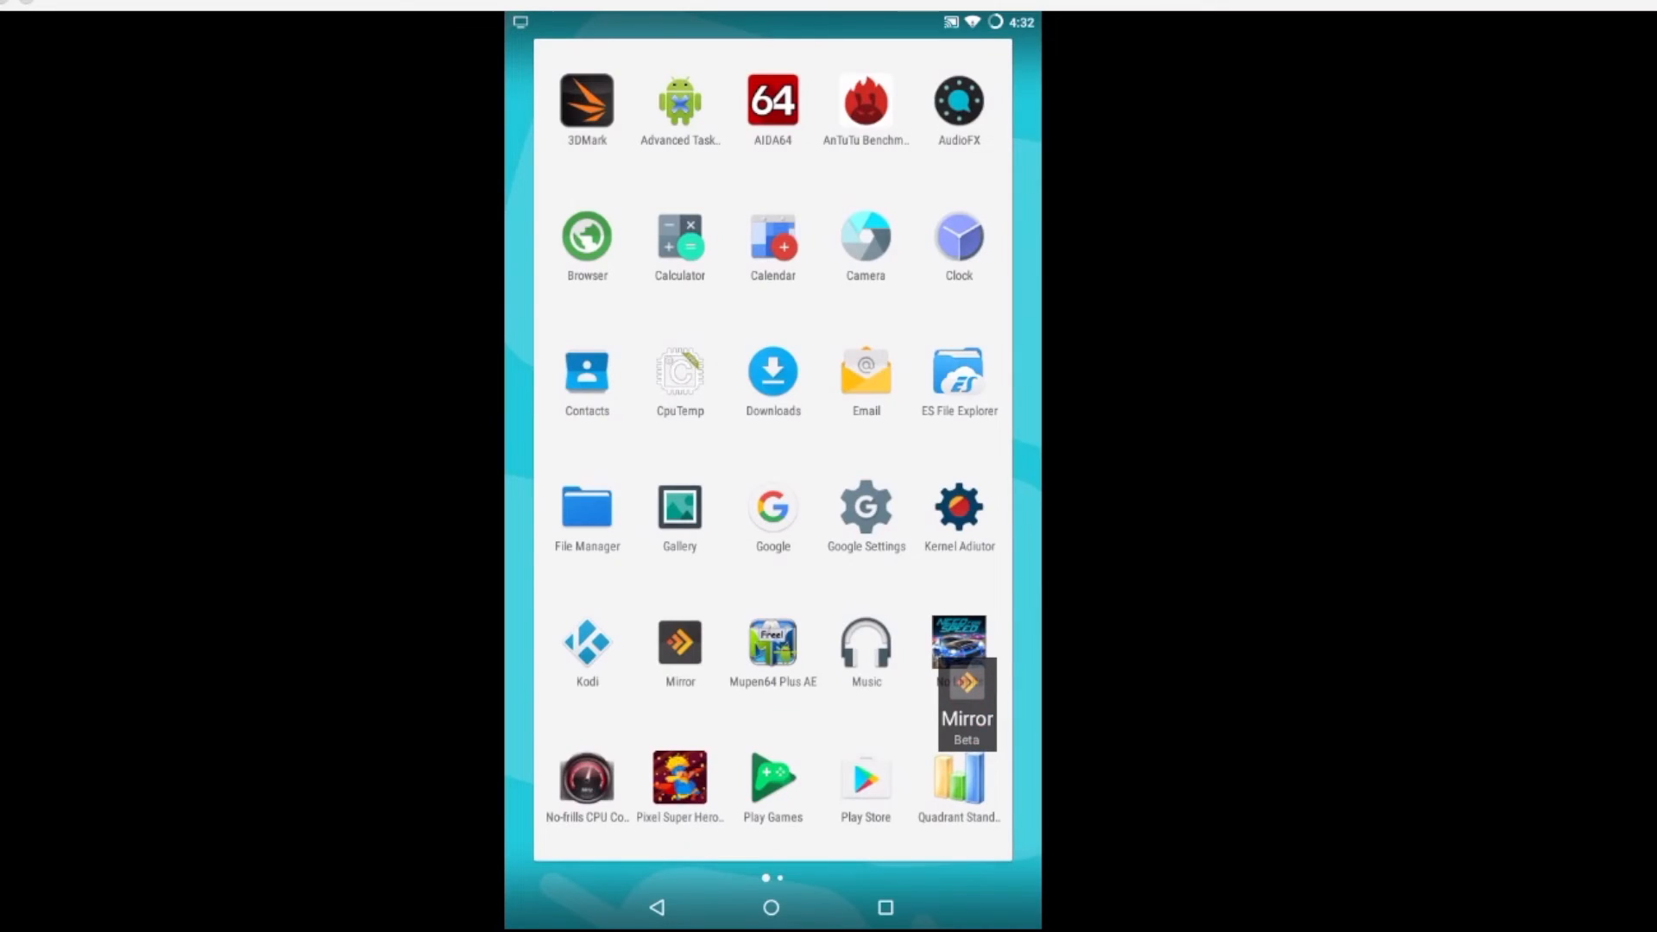
click(587, 102)
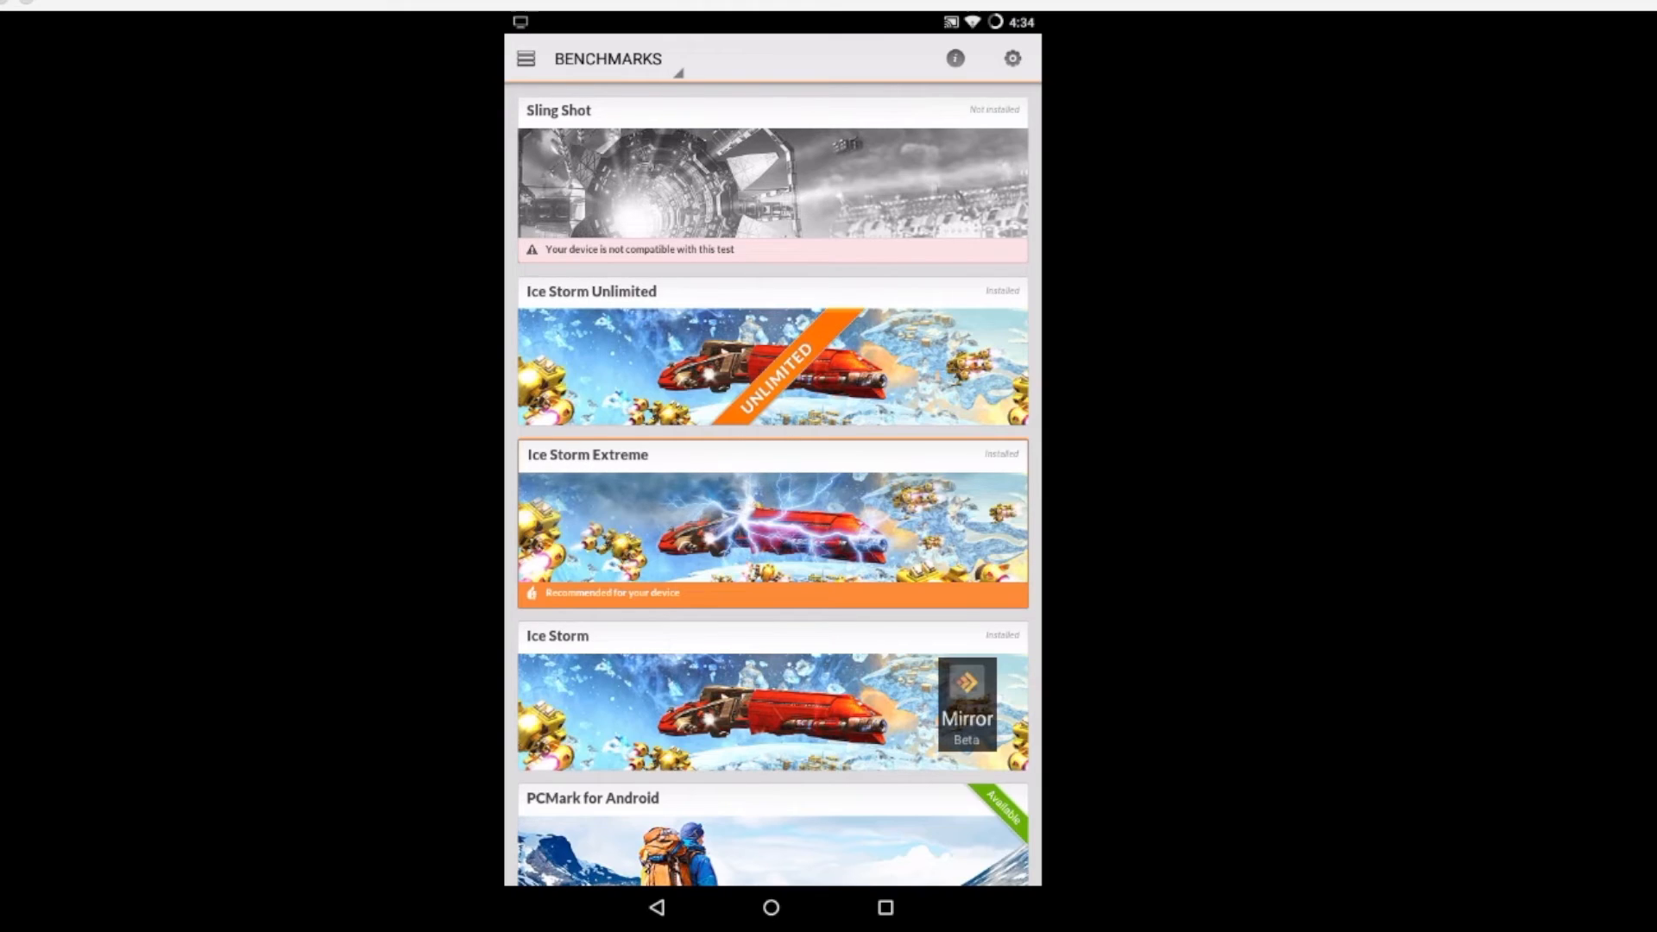
- Run Ice Storm Unlimited for a 4084 score, then go home and open another app
click(772, 367)
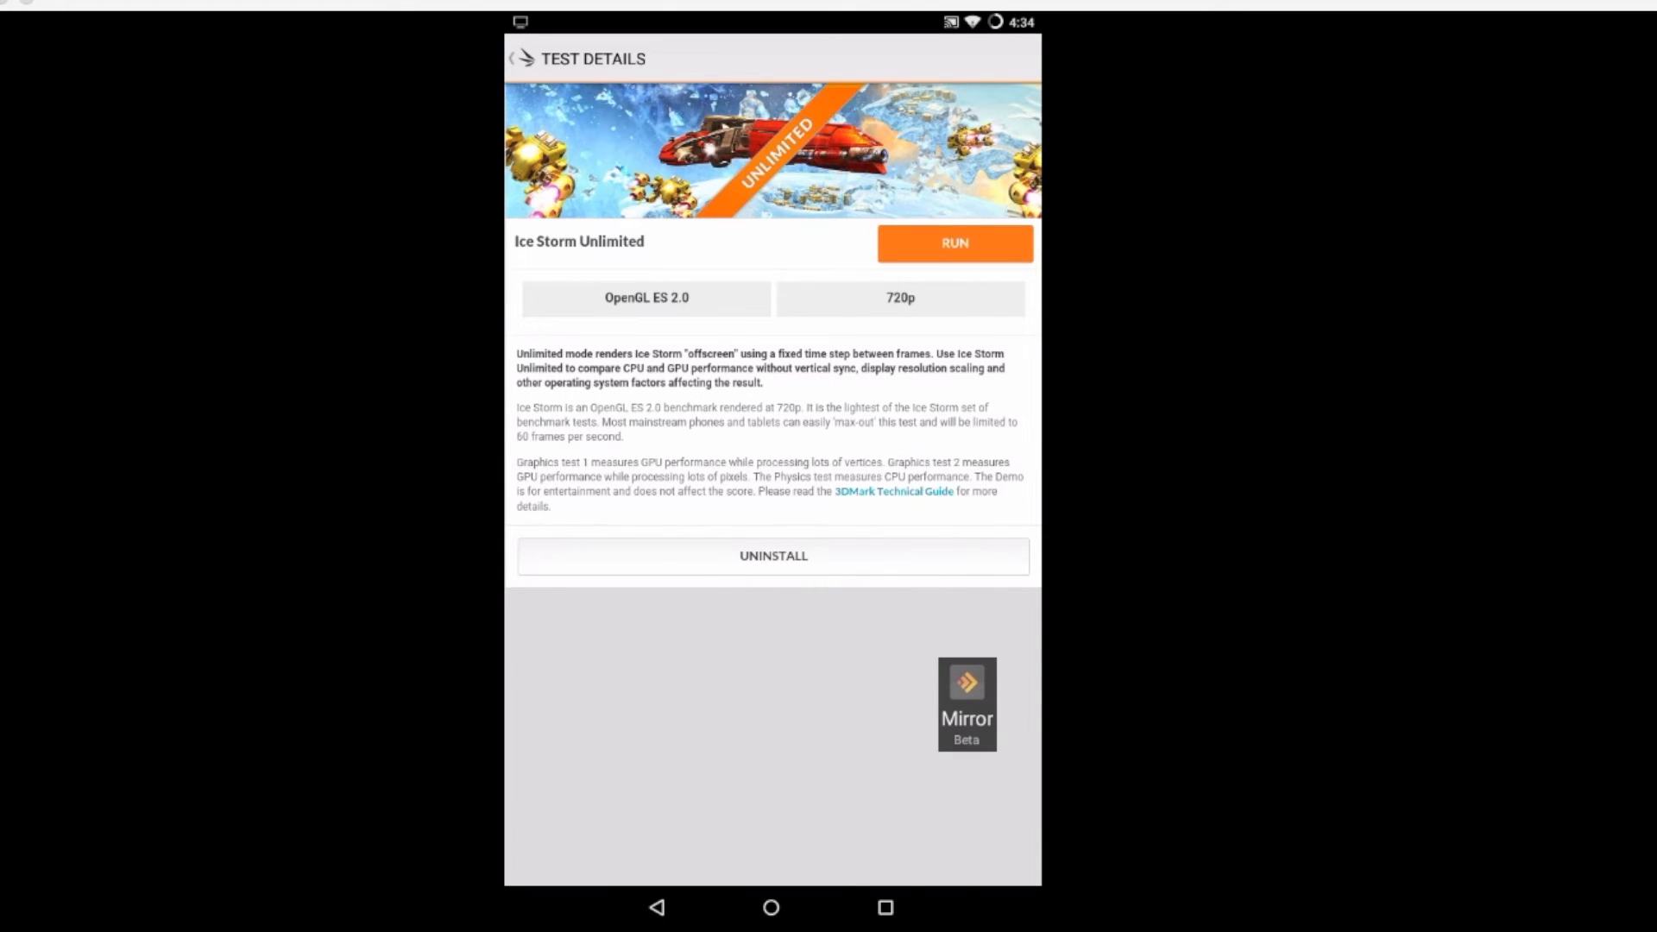
click(953, 244)
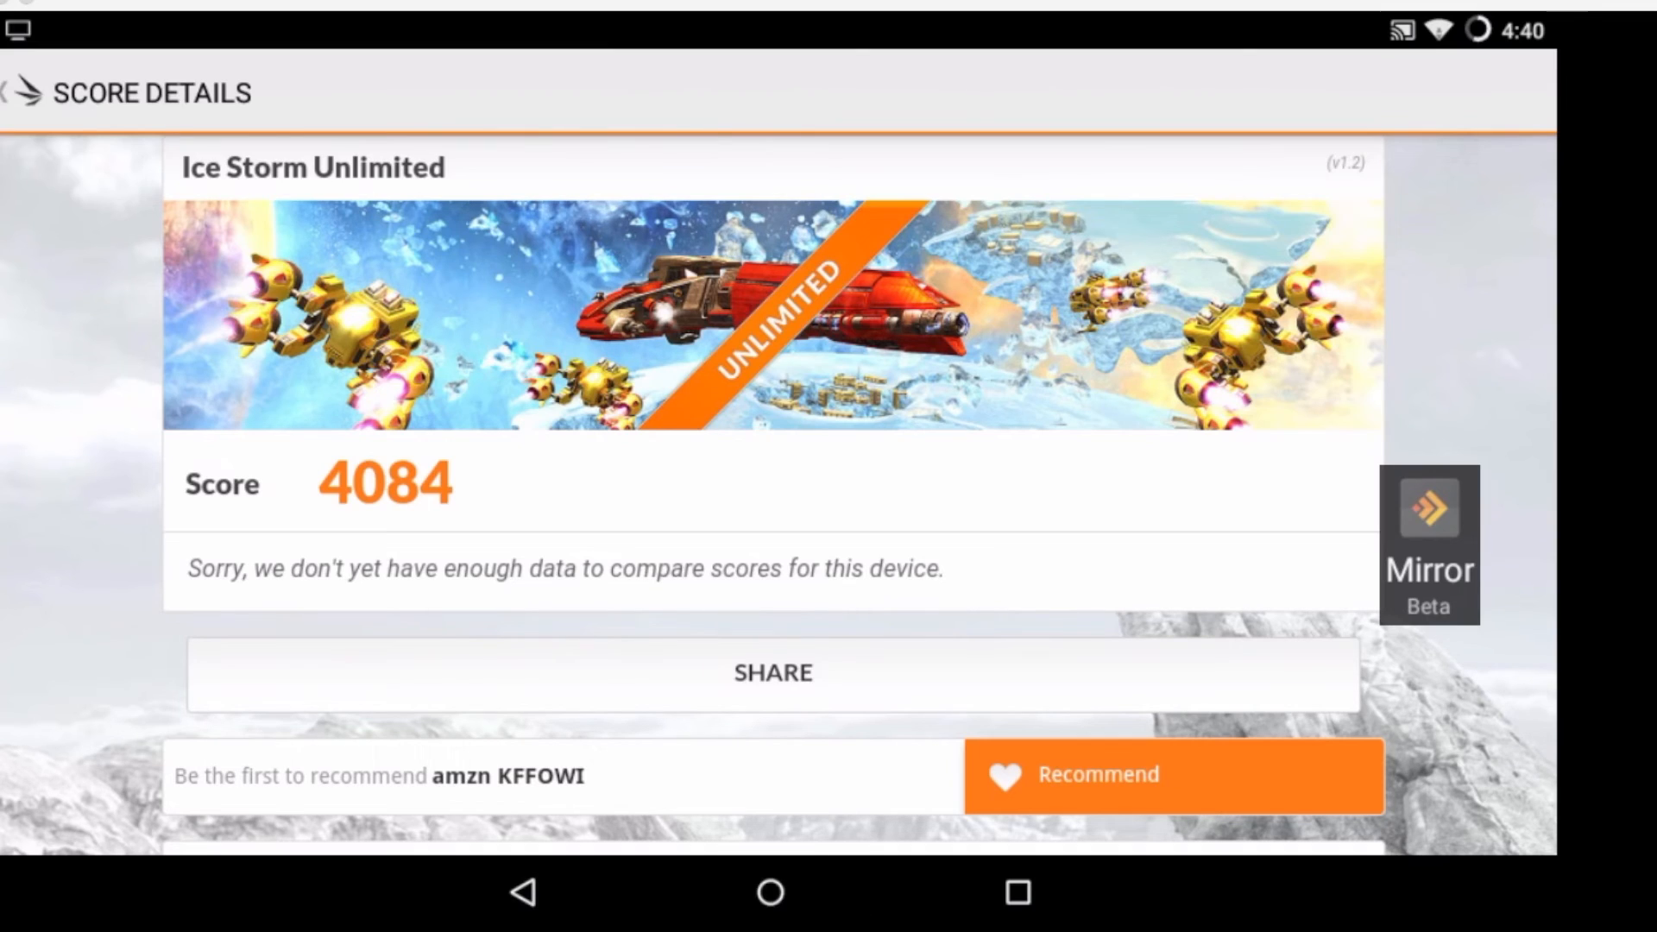
click(769, 891)
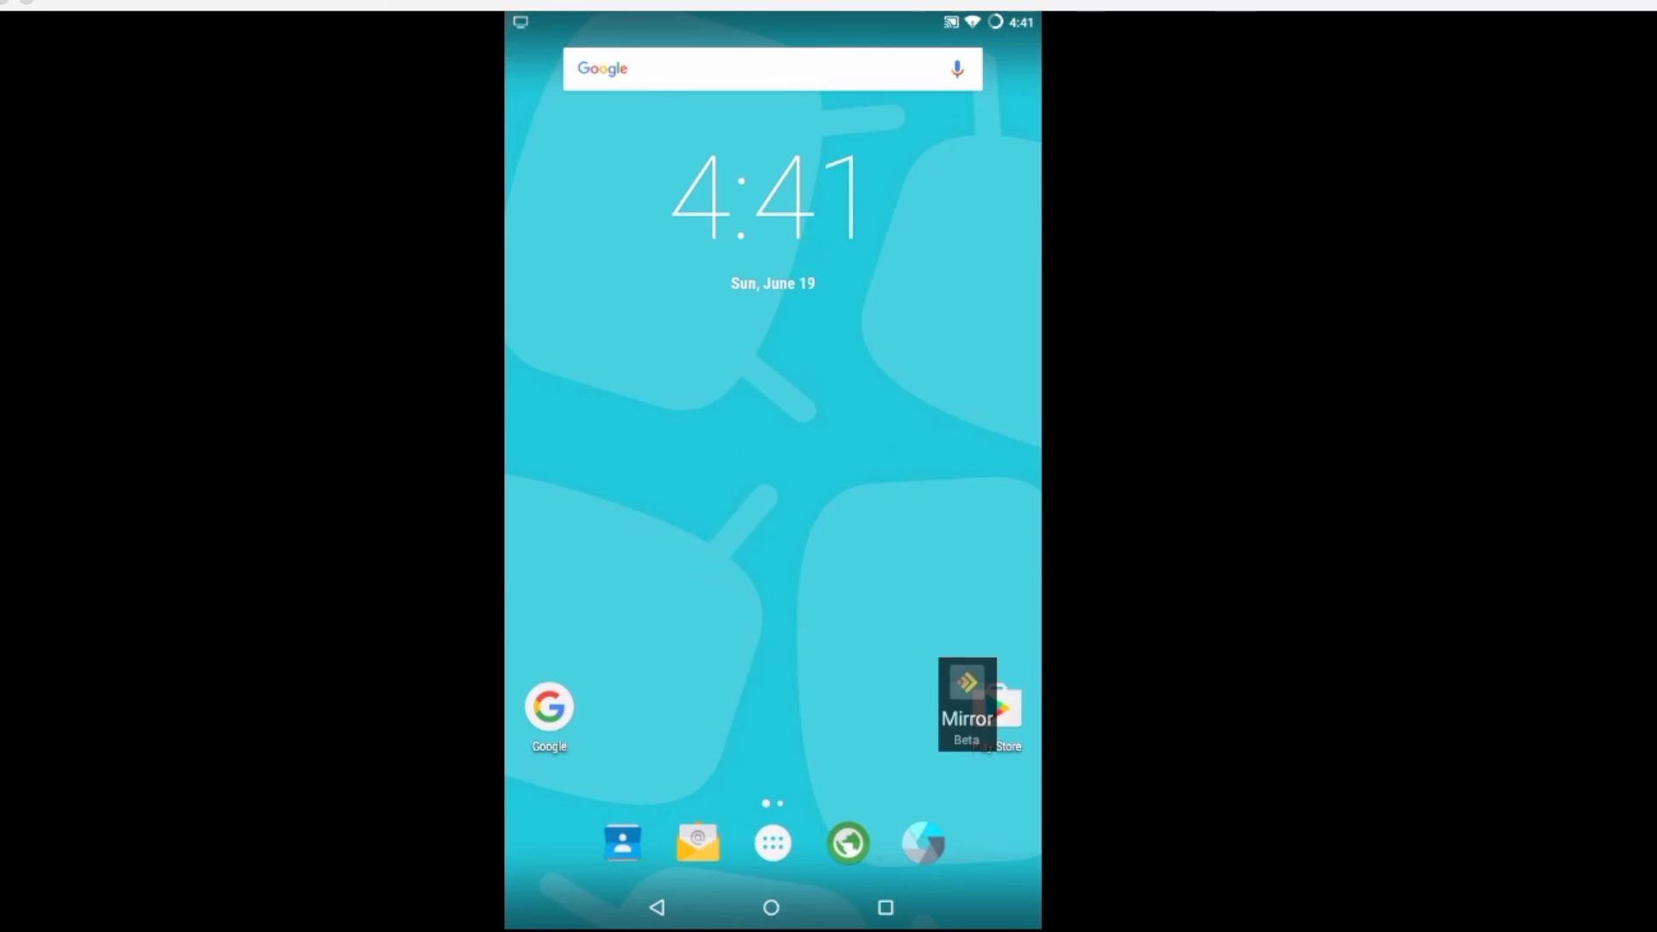
click(964, 702)
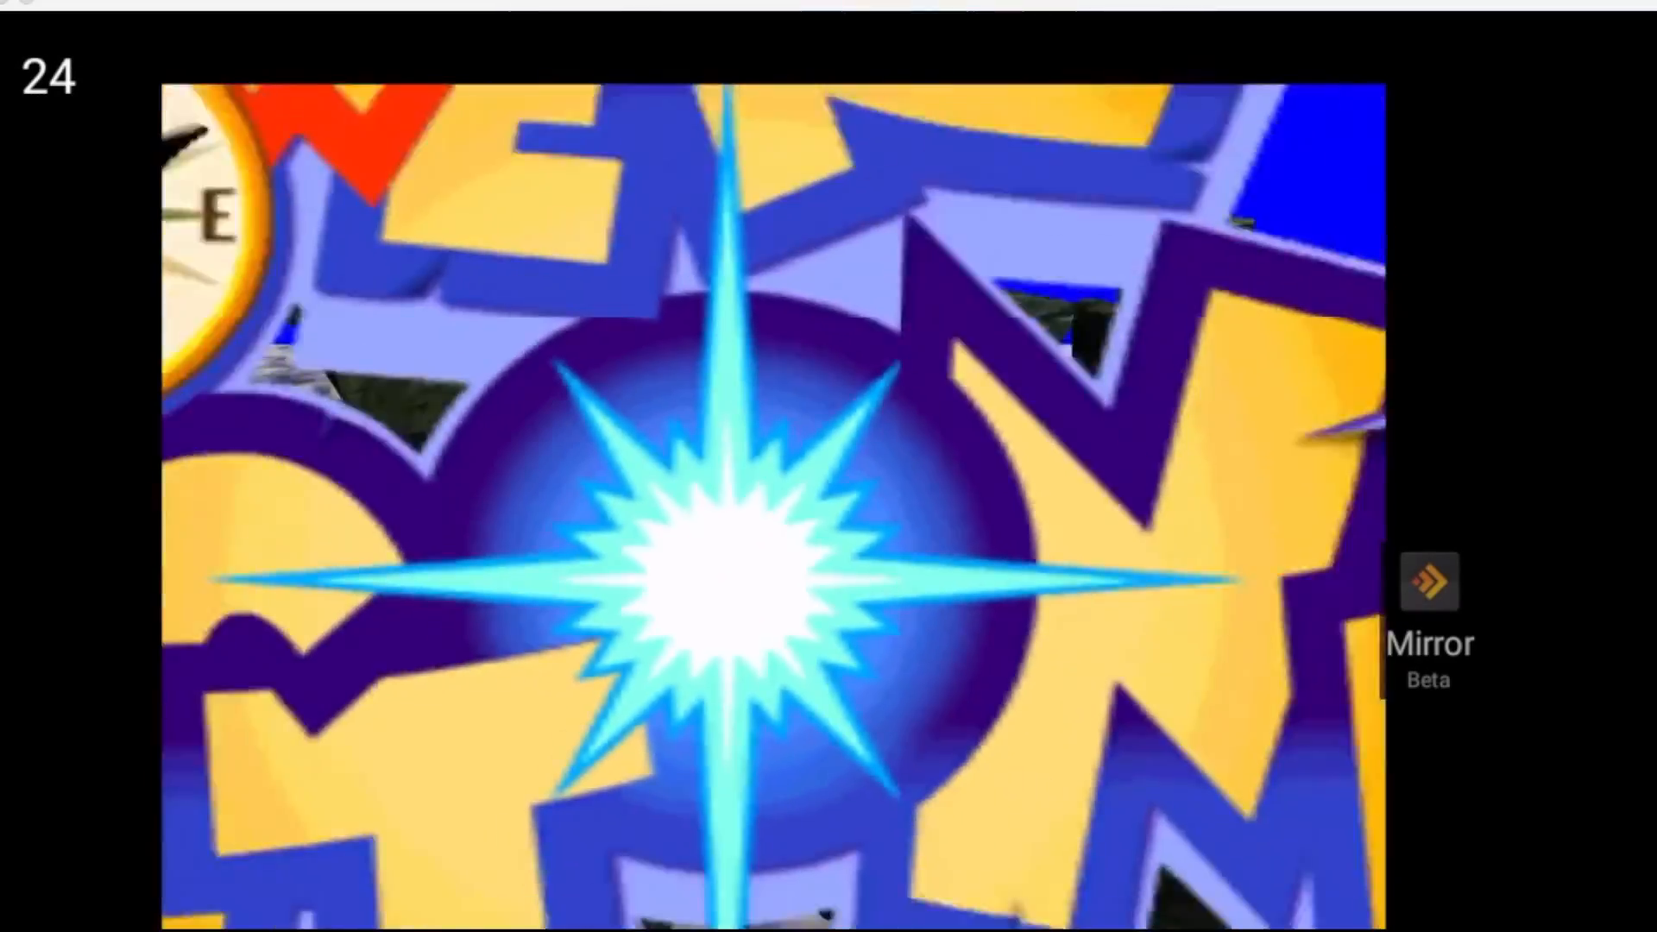